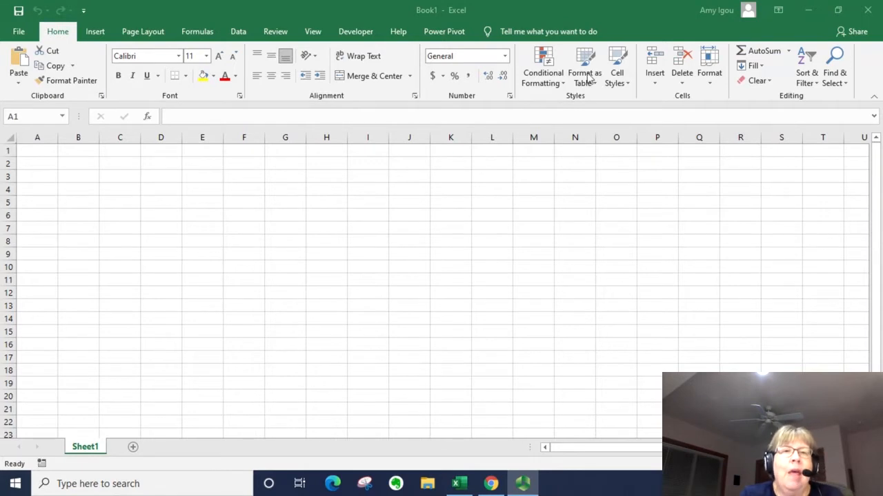
{"action": "mouse_move", "coordinate": [463, 47]}
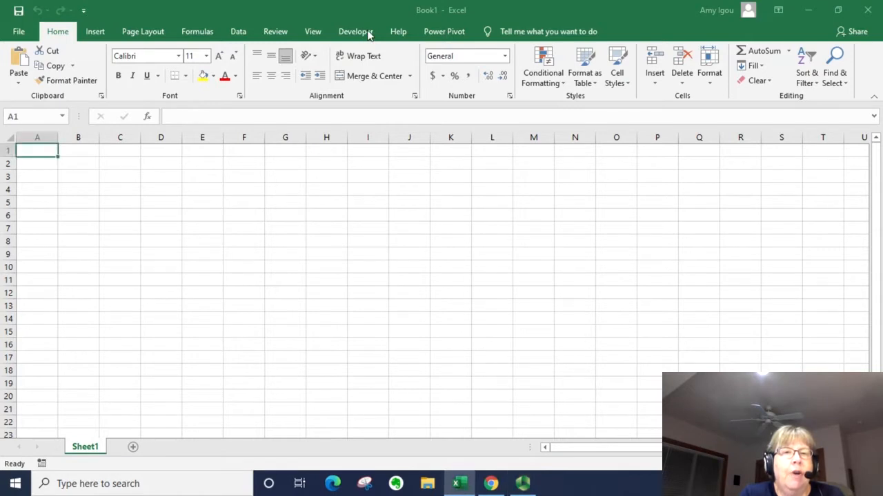
- Show the Developer tools on the ribbon for the blank workbook
{"action": "left_click", "coordinate": [356, 30]}
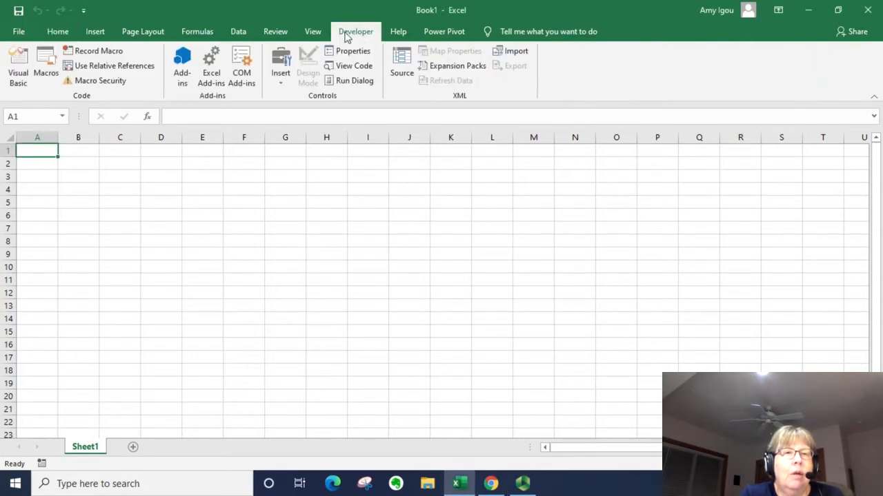
{"action": "mouse_move", "coordinate": [76, 58]}
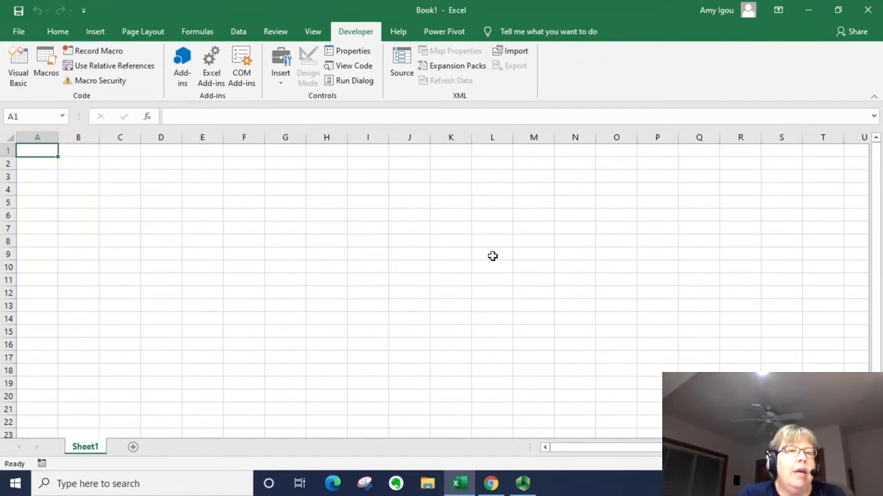
{"action": "mouse_move", "coordinate": [30, 193]}
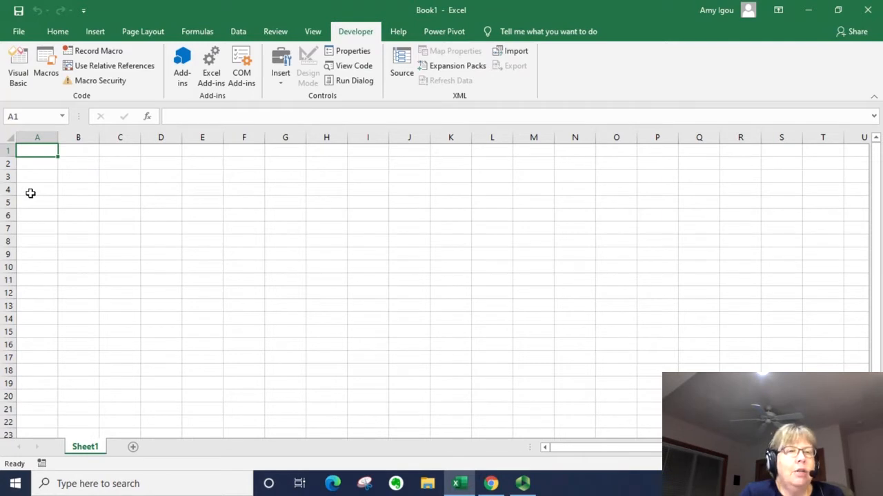
{"action": "mouse_move", "coordinate": [94, 50]}
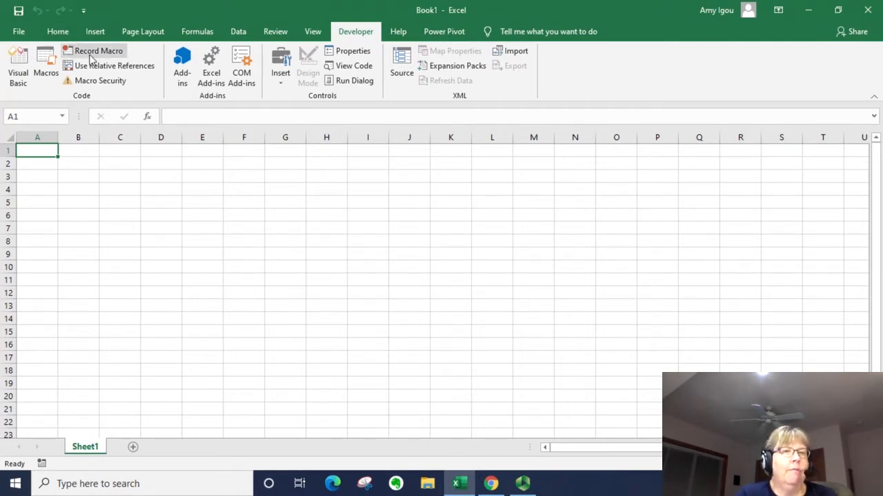
- Set up a new macro named TypeNameAbs stored in This Workbook, ready to record
{"action": "left_click", "coordinate": [98, 50]}
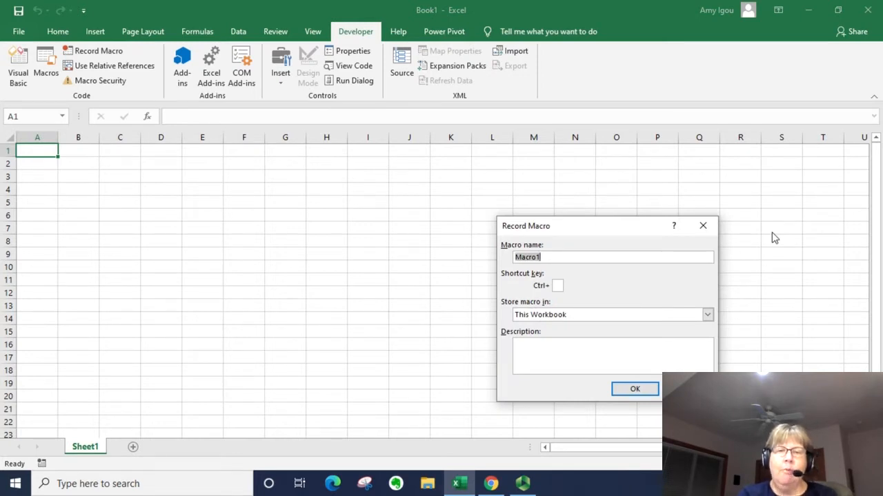
{"action": "type", "text": "TypeName"}
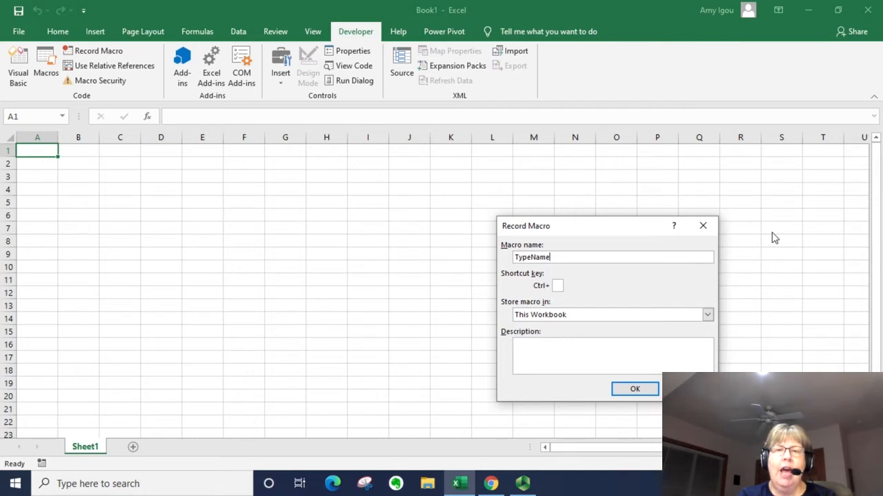
{"action": "type", "text": "Abs"}
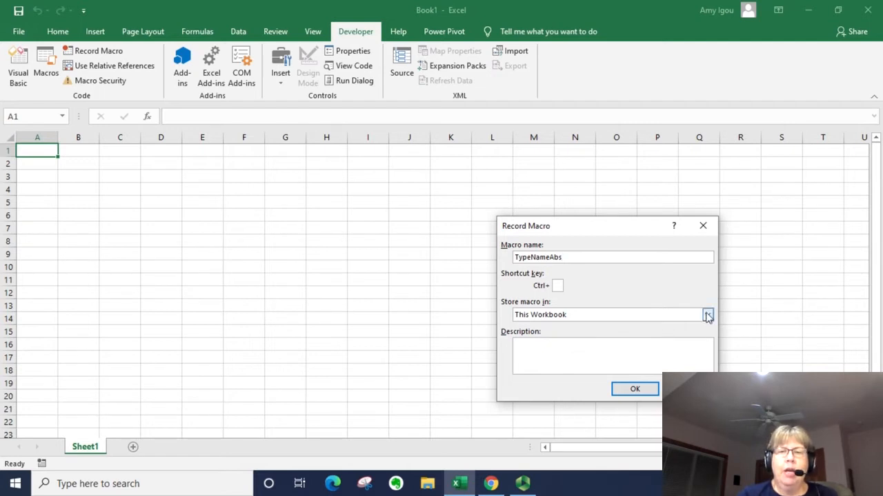
{"action": "left_click", "coordinate": [706, 314]}
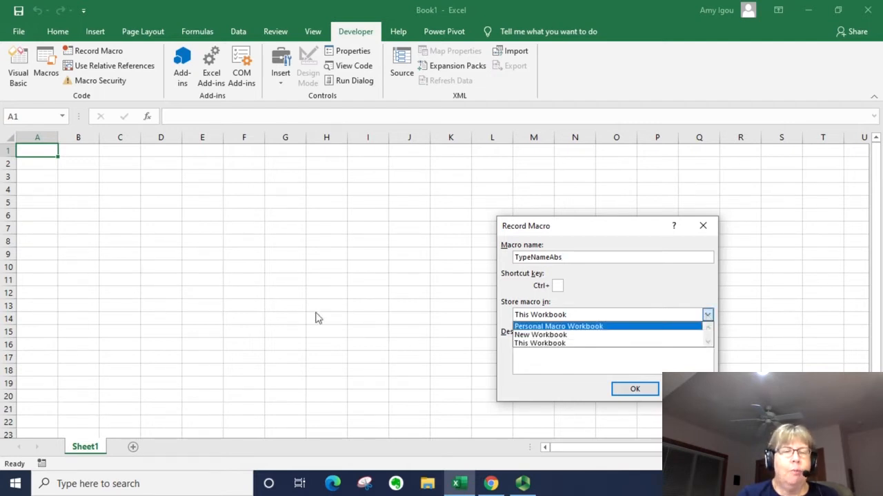
{"action": "mouse_move", "coordinate": [430, 350]}
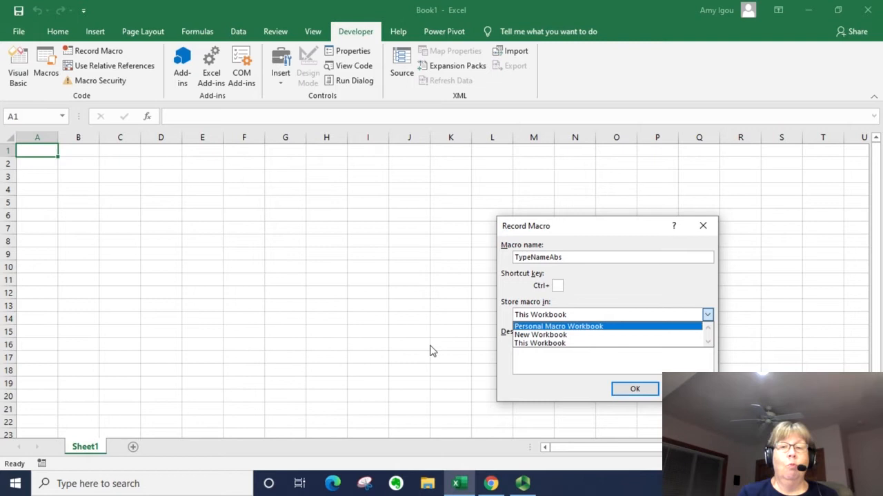
{"action": "mouse_move", "coordinate": [600, 369]}
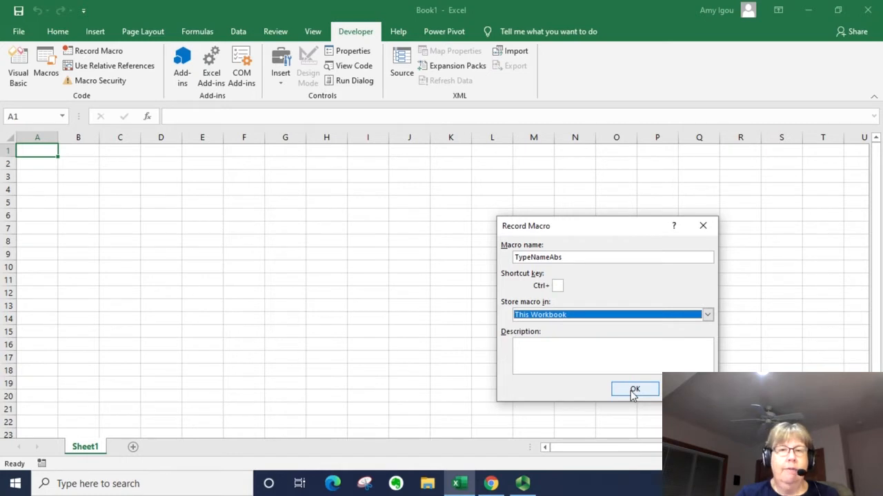
- Record TypeNameAbs entering the name Amy into cell A1, then stop recording
{"action": "left_click", "coordinate": [634, 389]}
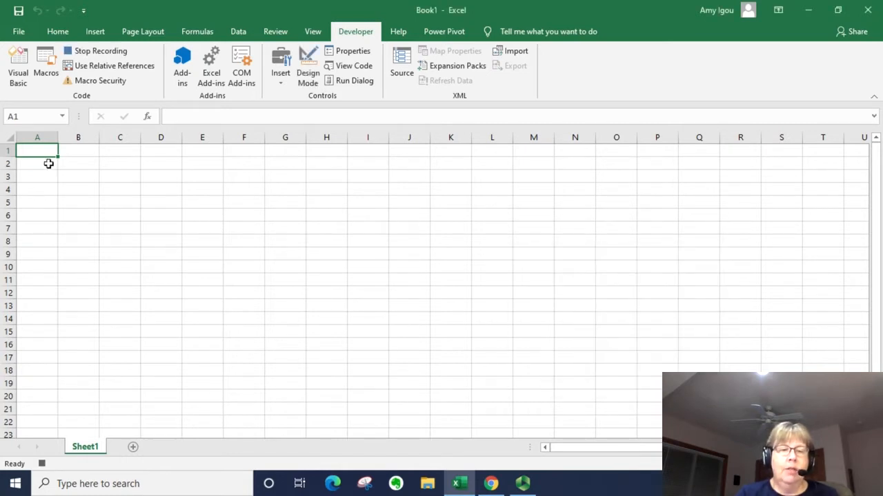
{"action": "type", "text": "Amy"}
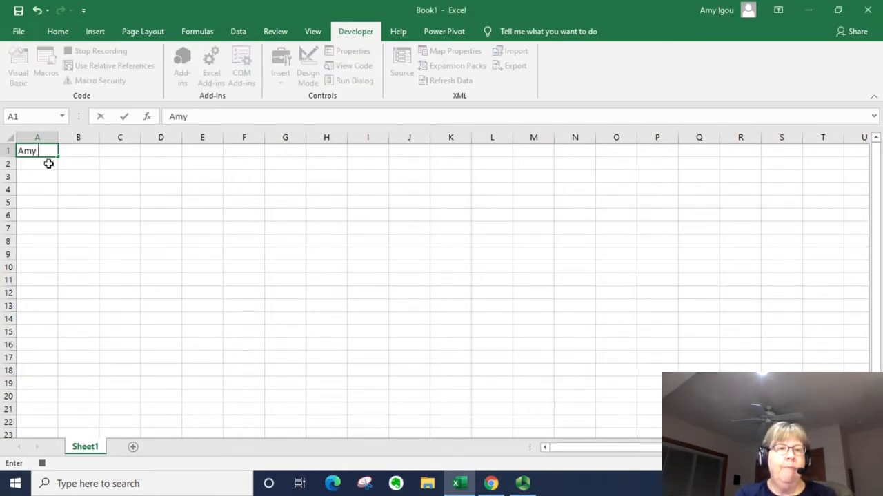
{"action": "key", "text": "enter"}
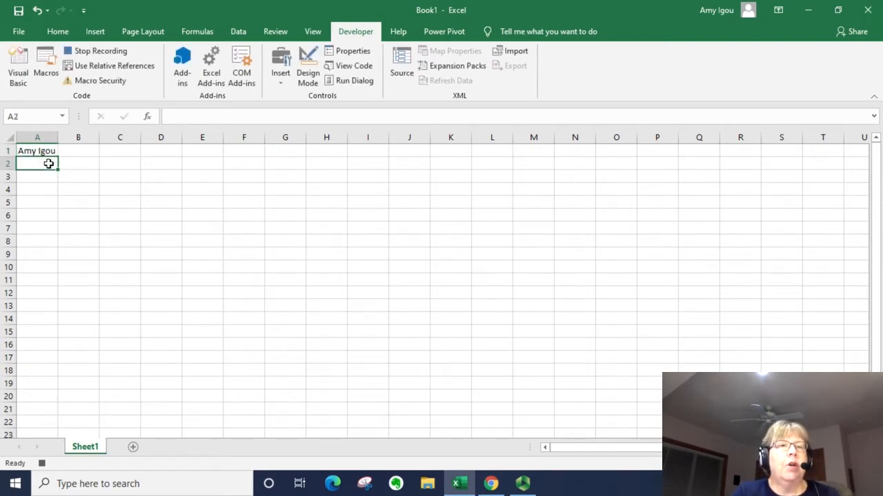
{"action": "mouse_move", "coordinate": [100, 50]}
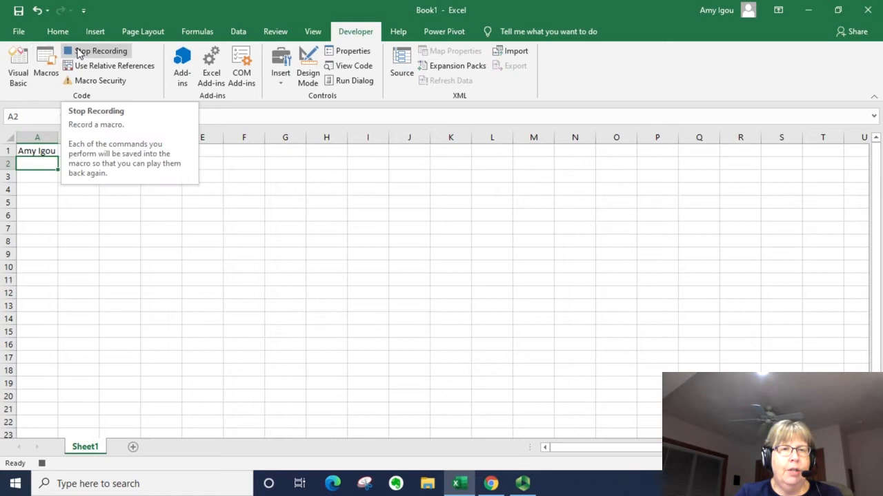
{"action": "left_click", "coordinate": [98, 49]}
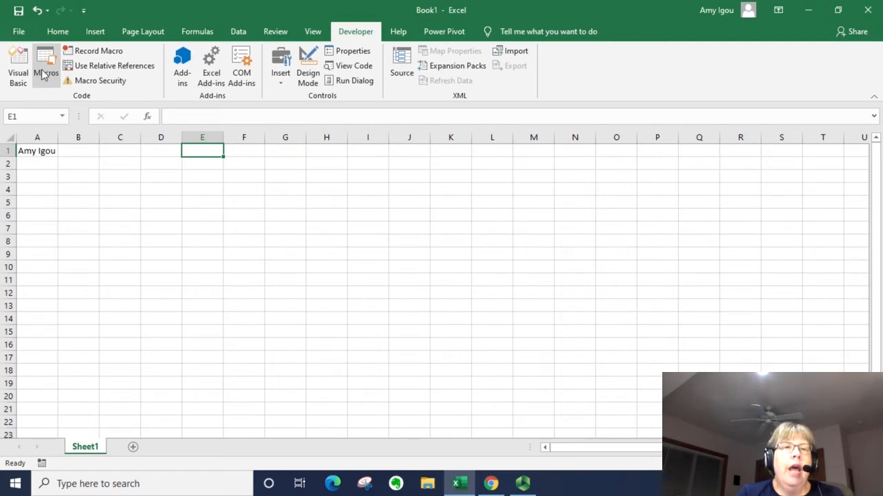
- Run TypeNameAbs, which fills A1 again, and choose H1 as the next starting cell
{"action": "left_click", "coordinate": [45, 66]}
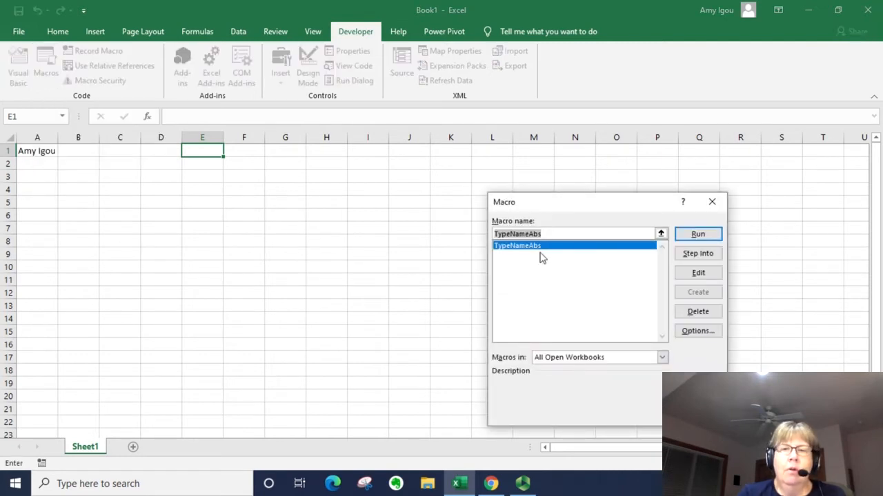
{"action": "left_click", "coordinate": [698, 234]}
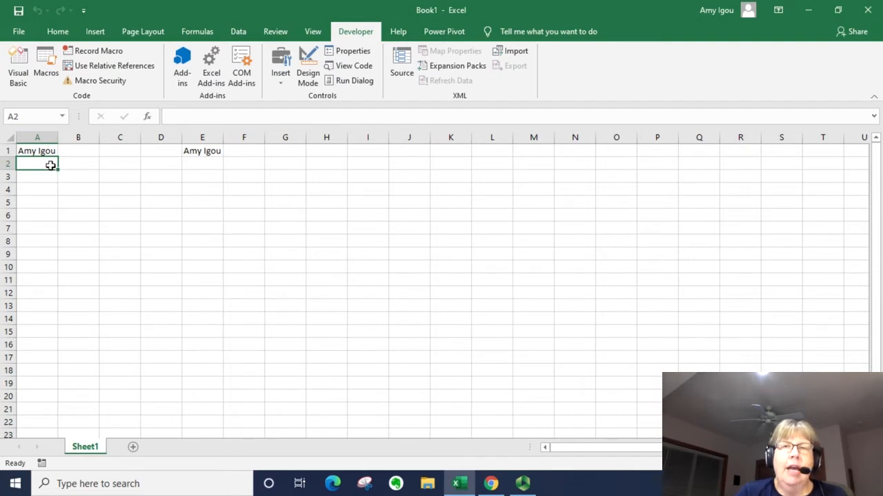
{"action": "mouse_move", "coordinate": [226, 156]}
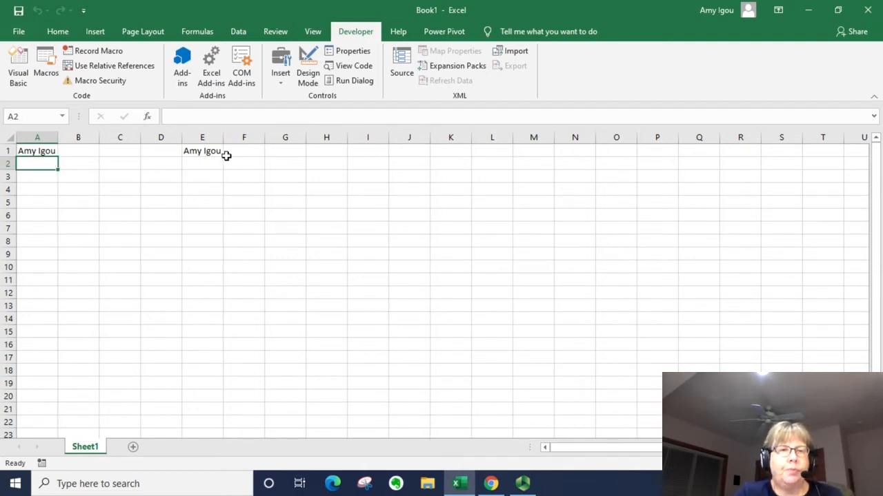
{"action": "mouse_move", "coordinate": [93, 50]}
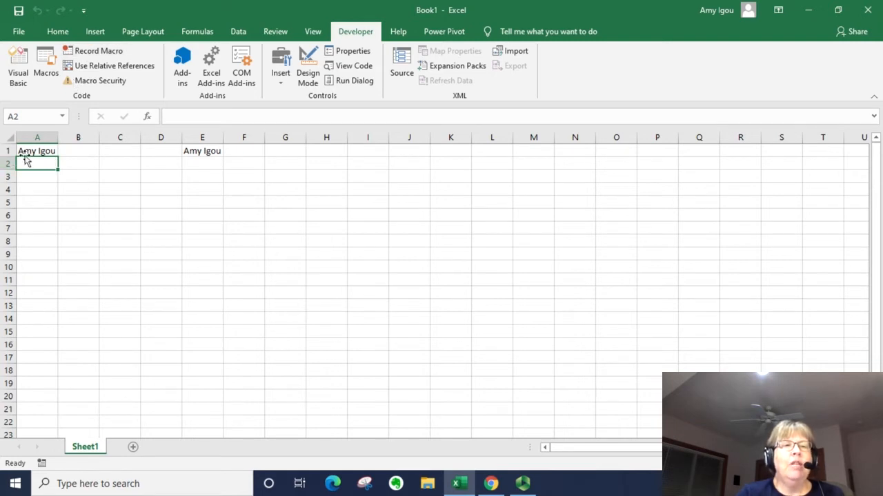
{"action": "mouse_move", "coordinate": [353, 155]}
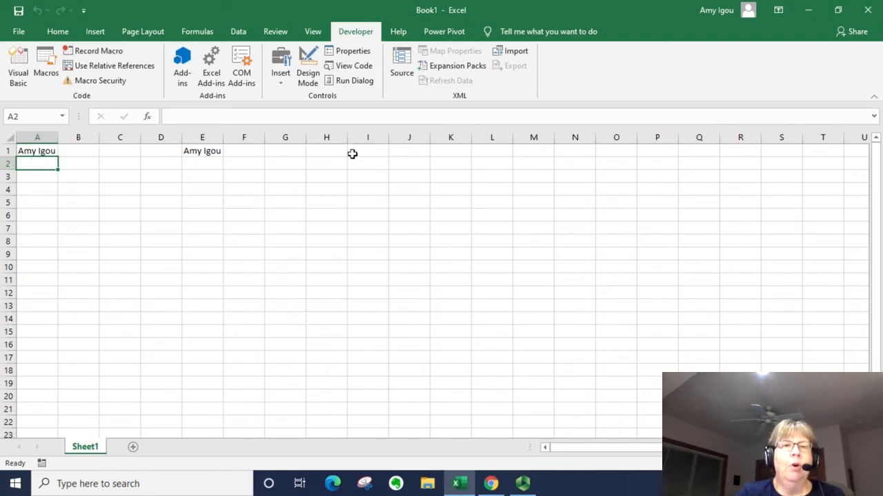
{"action": "left_click", "coordinate": [325, 151]}
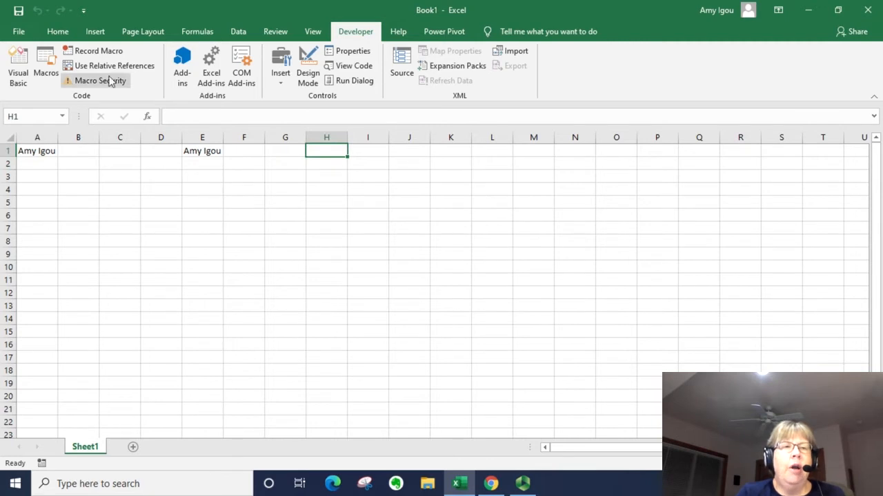
{"action": "mouse_move", "coordinate": [113, 67]}
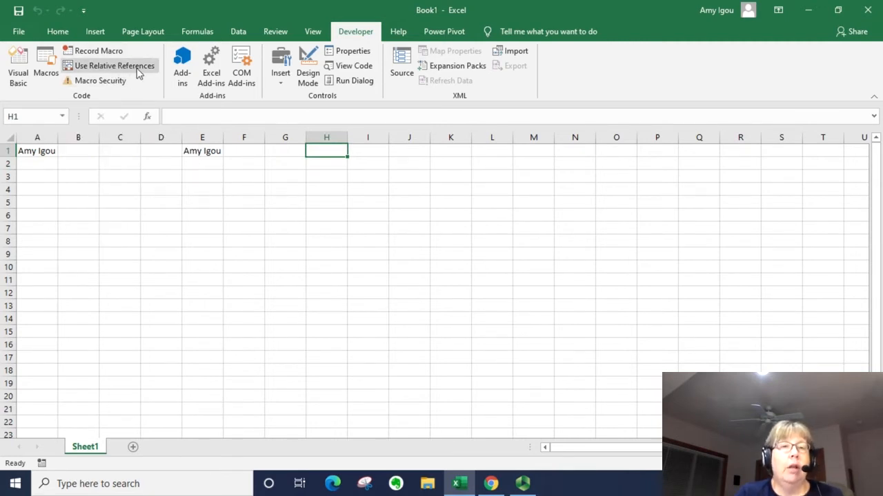
- Turn on relative references and begin recording the TypeNameRel macro from H1
{"action": "left_click", "coordinate": [113, 66]}
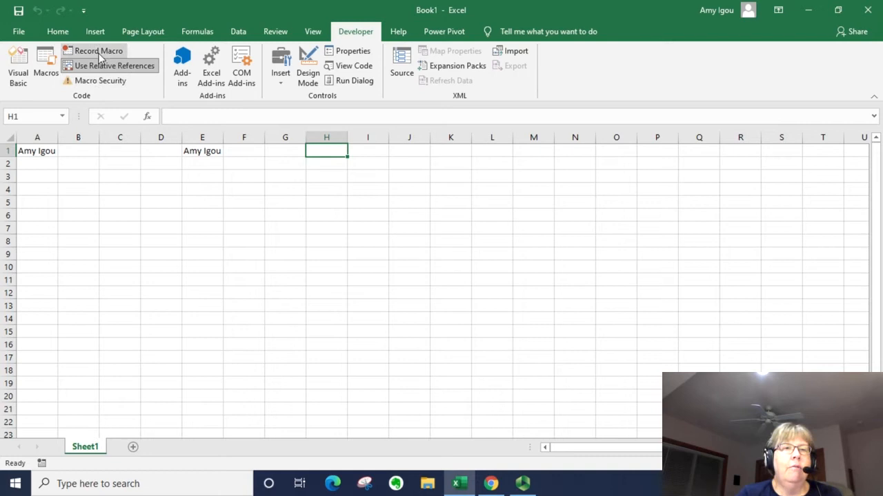
{"action": "mouse_move", "coordinate": [116, 65]}
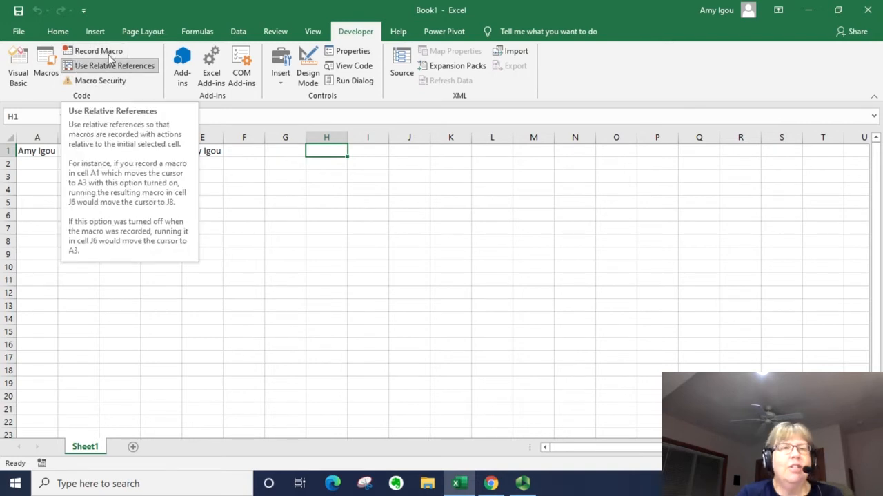
{"action": "mouse_move", "coordinate": [98, 49]}
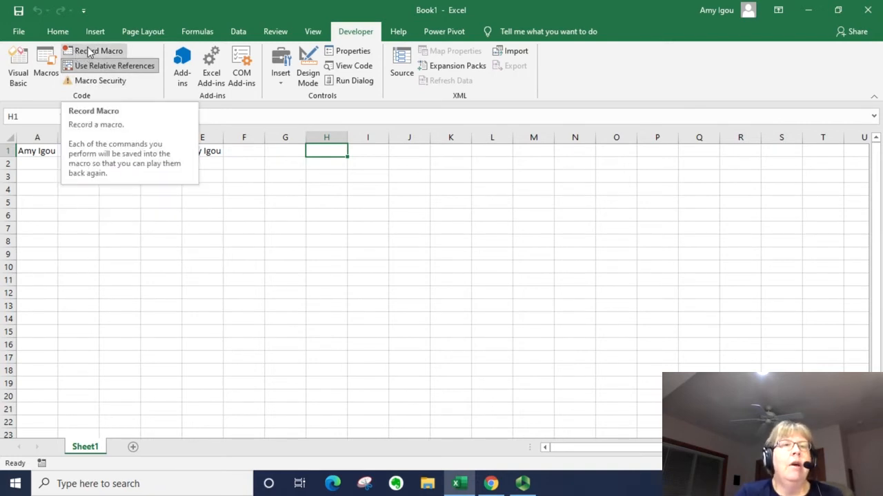
{"action": "left_click", "coordinate": [99, 50]}
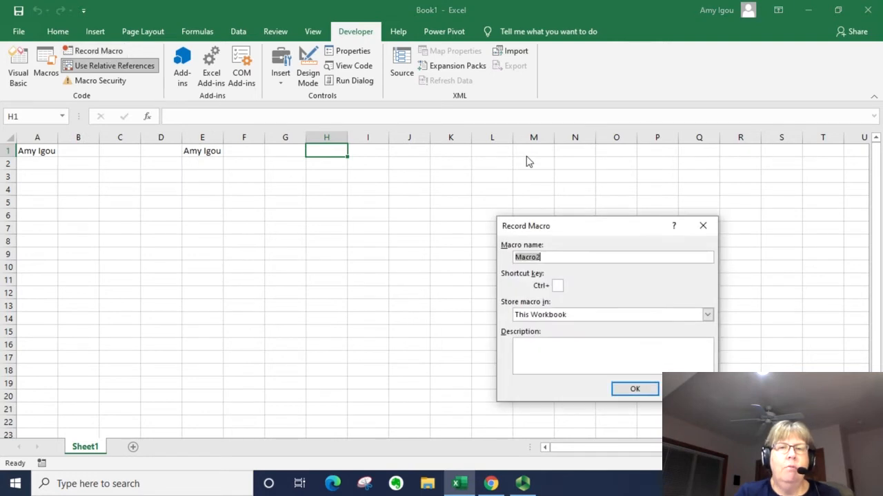
{"action": "type", "text": "TypeNameRel"}
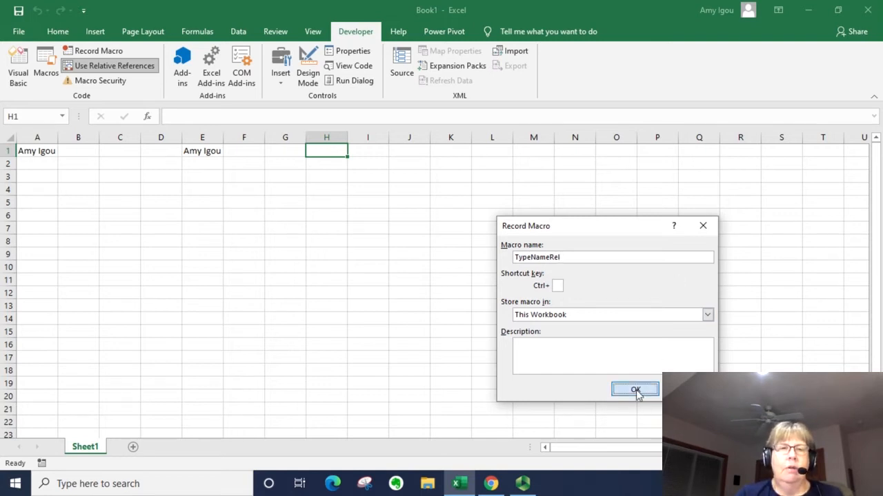
{"action": "left_click", "coordinate": [634, 389]}
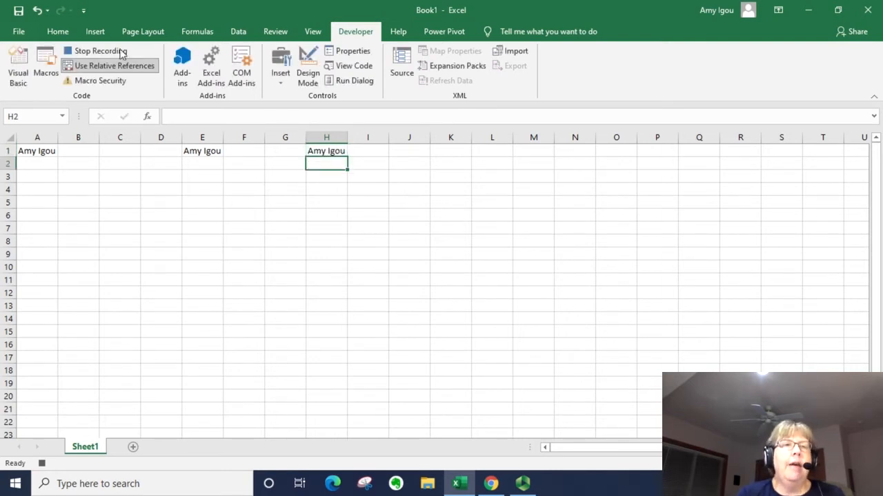
{"action": "mouse_move", "coordinate": [99, 49]}
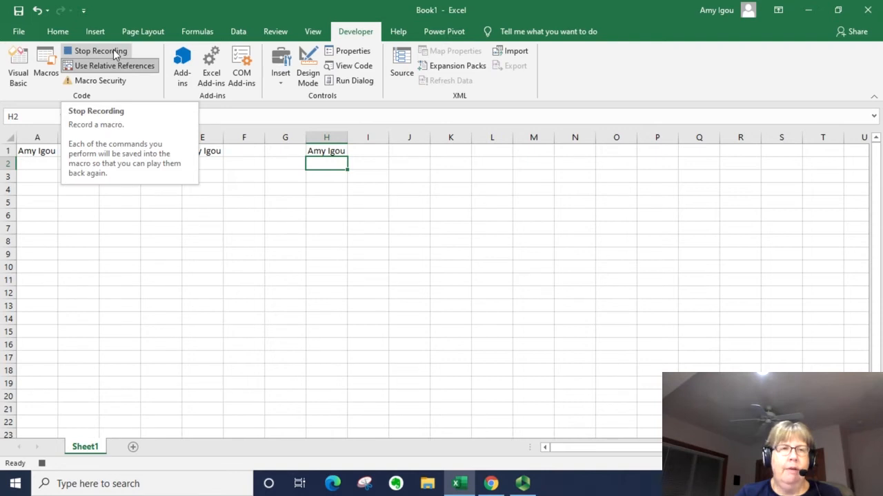
{"action": "left_click", "coordinate": [101, 50]}
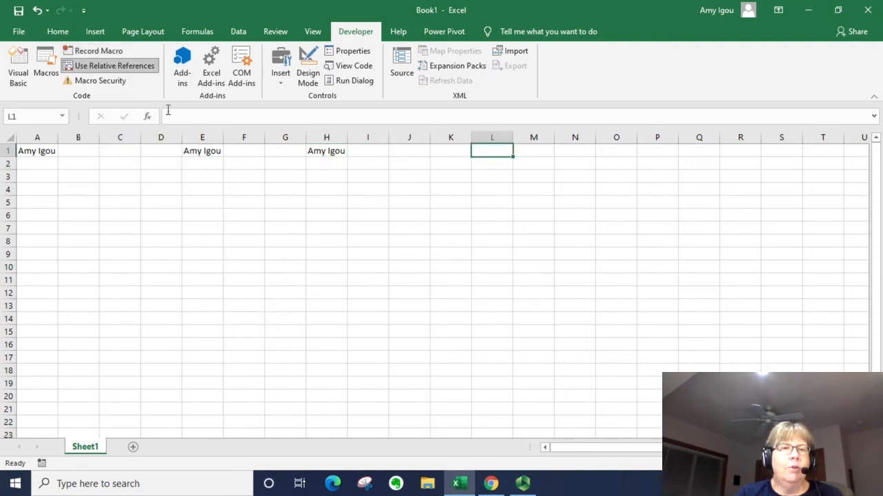
{"action": "left_click", "coordinate": [46, 66]}
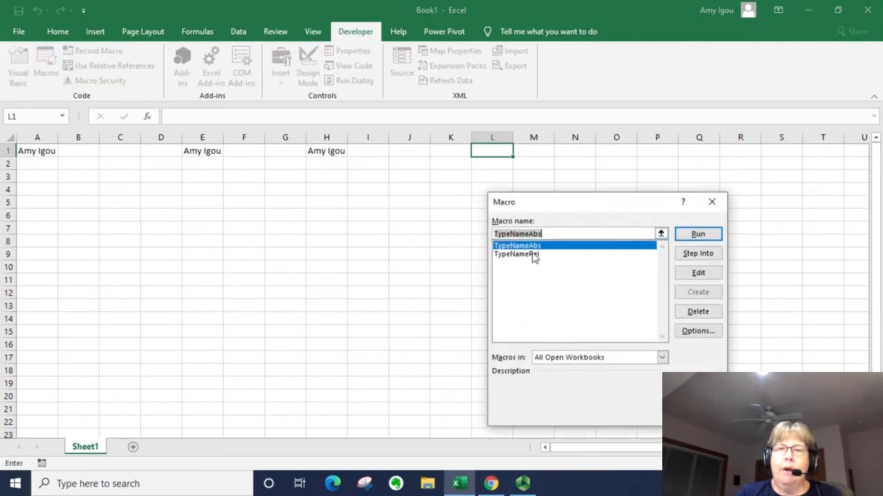
{"action": "left_click", "coordinate": [516, 254]}
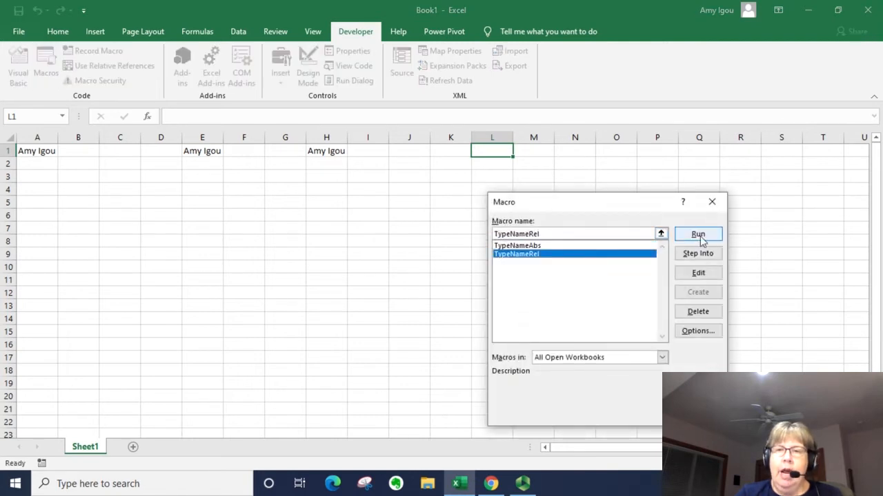
{"action": "left_click", "coordinate": [697, 234]}
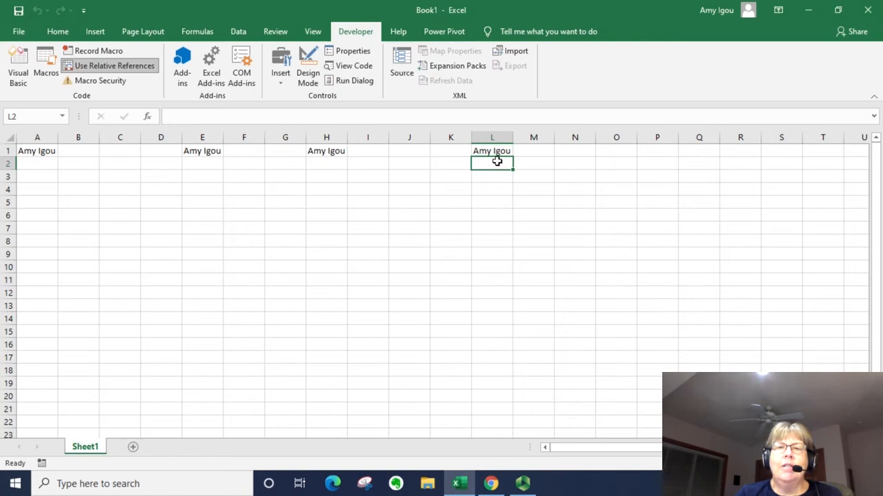
{"action": "mouse_move", "coordinate": [403, 251]}
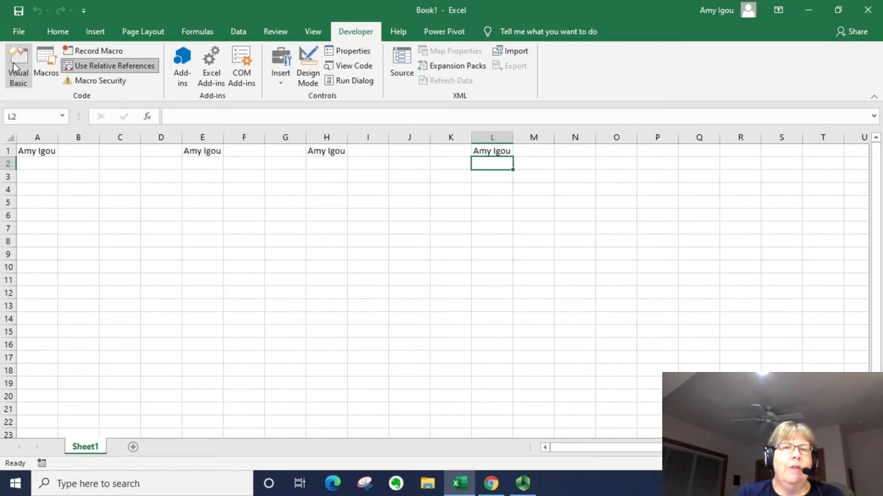
- View Module1's code in the VBA editor comparing TypeNameAbs and TypeNameRel
{"action": "left_click", "coordinate": [353, 66]}
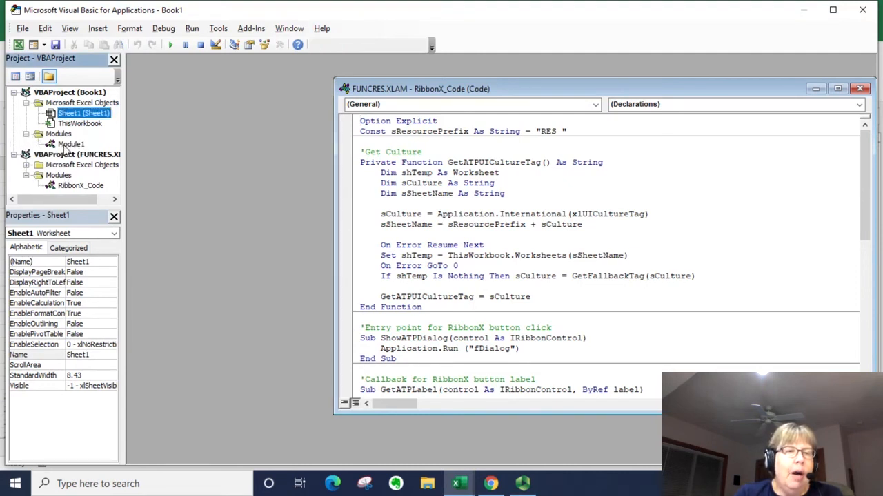
{"action": "left_click", "coordinate": [72, 144]}
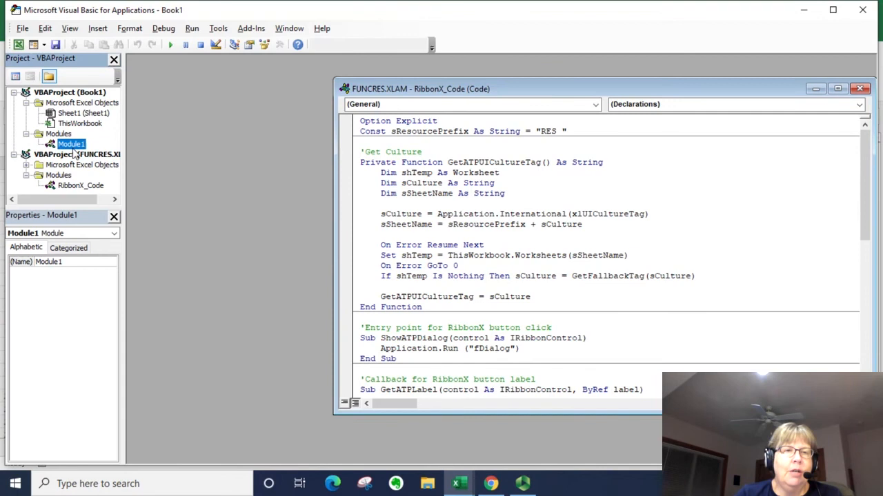
{"action": "double_click", "coordinate": [71, 143]}
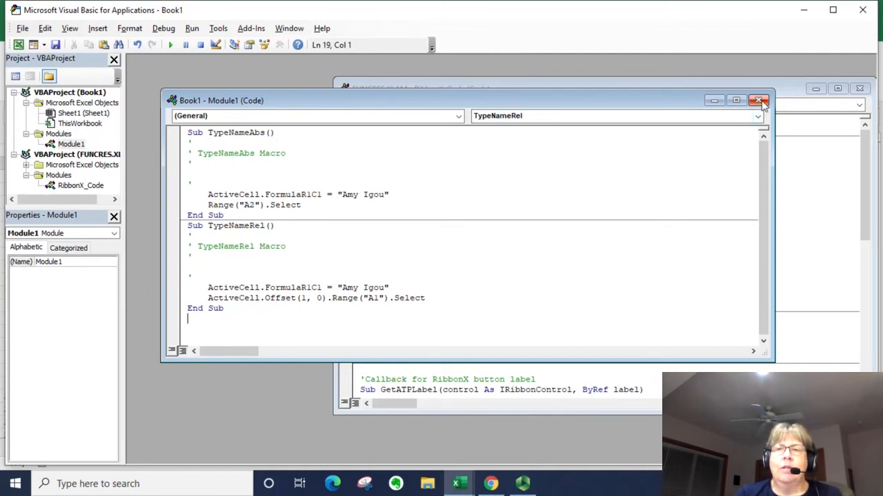
{"action": "mouse_move", "coordinate": [759, 101]}
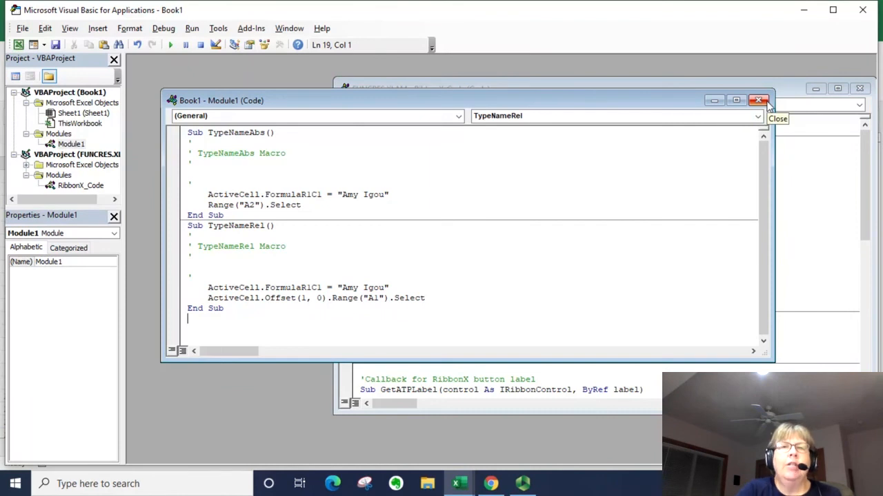